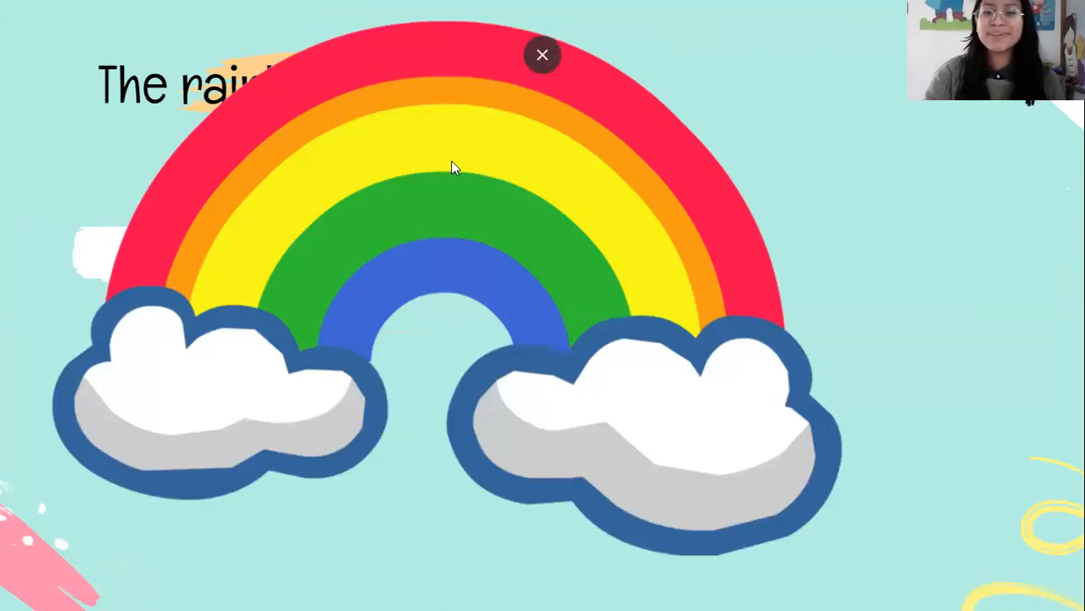
{"action": "mouse_move", "coordinate": [485, 88]}
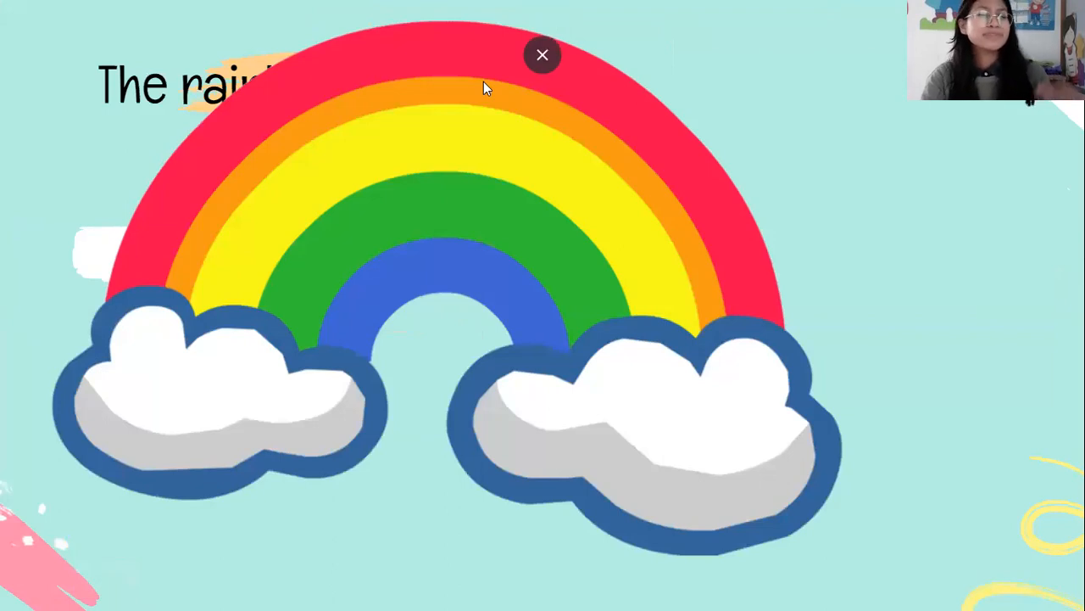
Step: Advance the slideshow from the rainbow slide to the smiling sun slide
{"action": "left_click", "coordinate": [543, 54]}
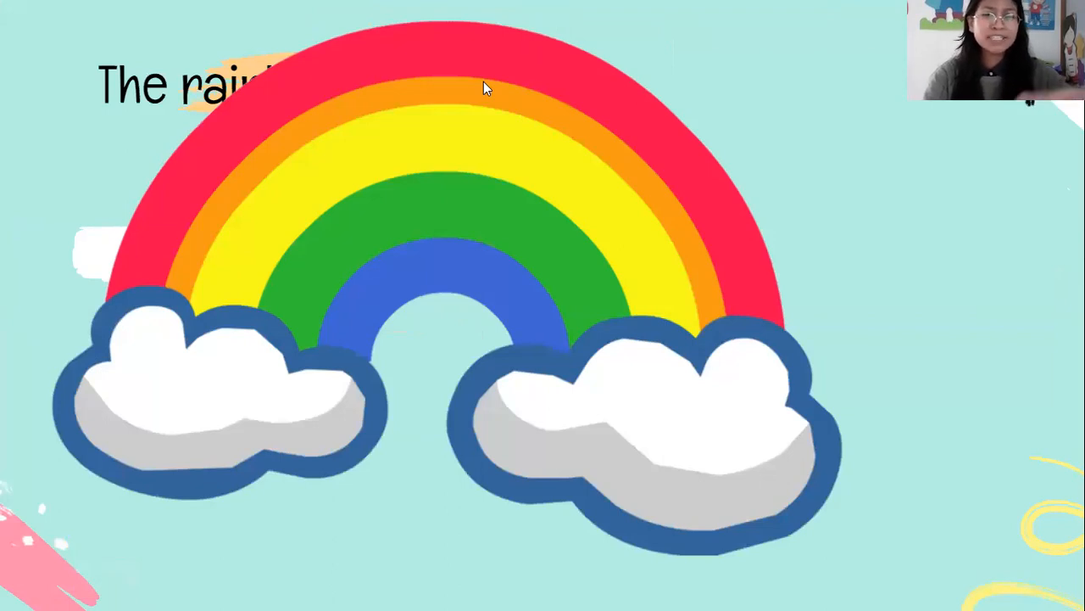
{"action": "mouse_move", "coordinate": [821, 127]}
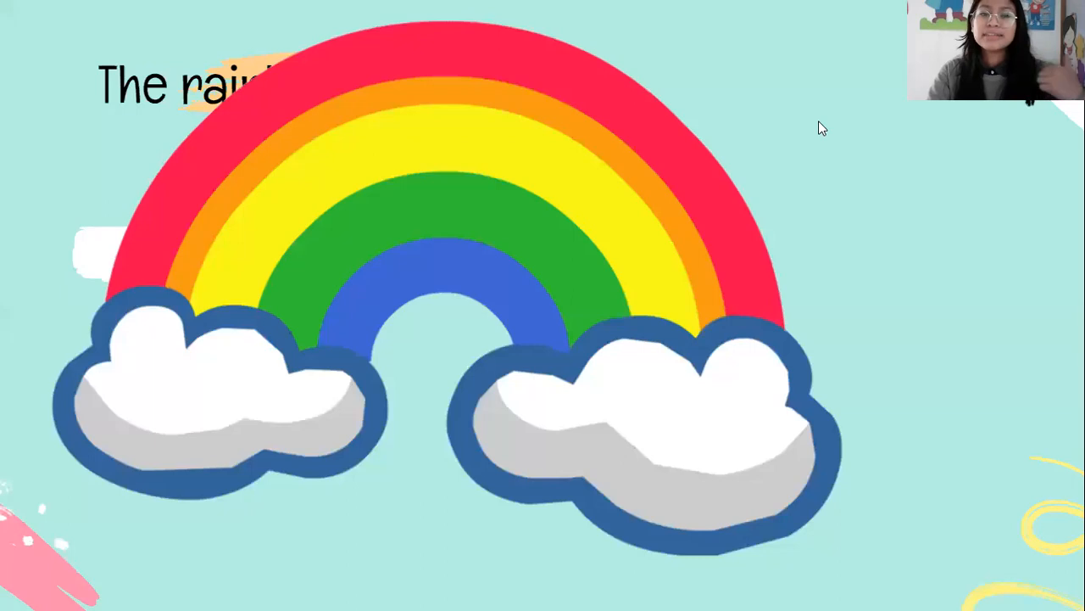
{"action": "mouse_move", "coordinate": [400, 103]}
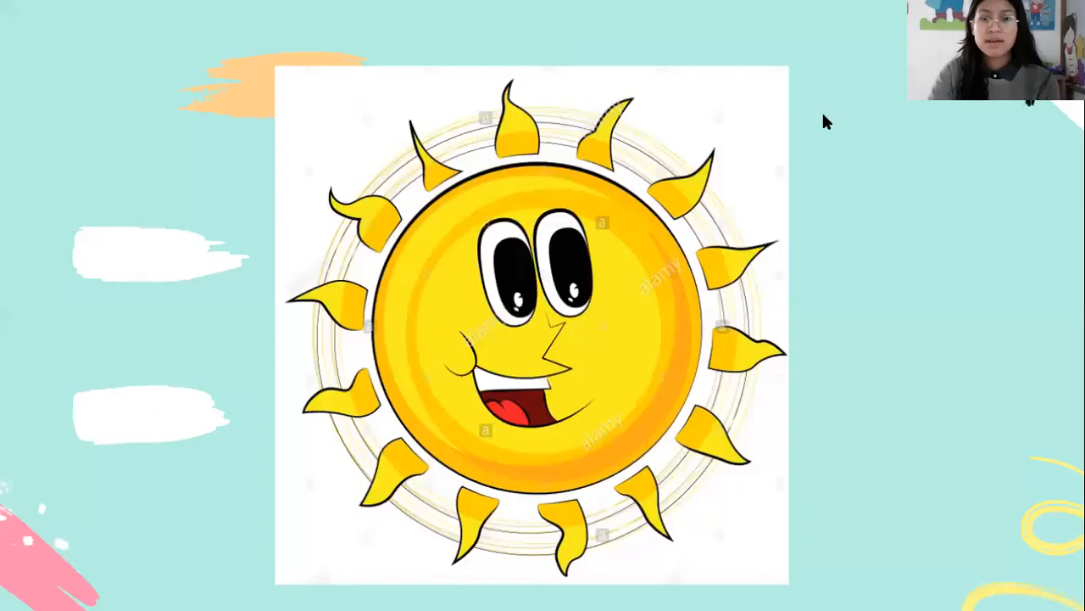
Step: Advance the slideshow from the sun slide to the forest scene slide
{"action": "left_click", "coordinate": [98, 578]}
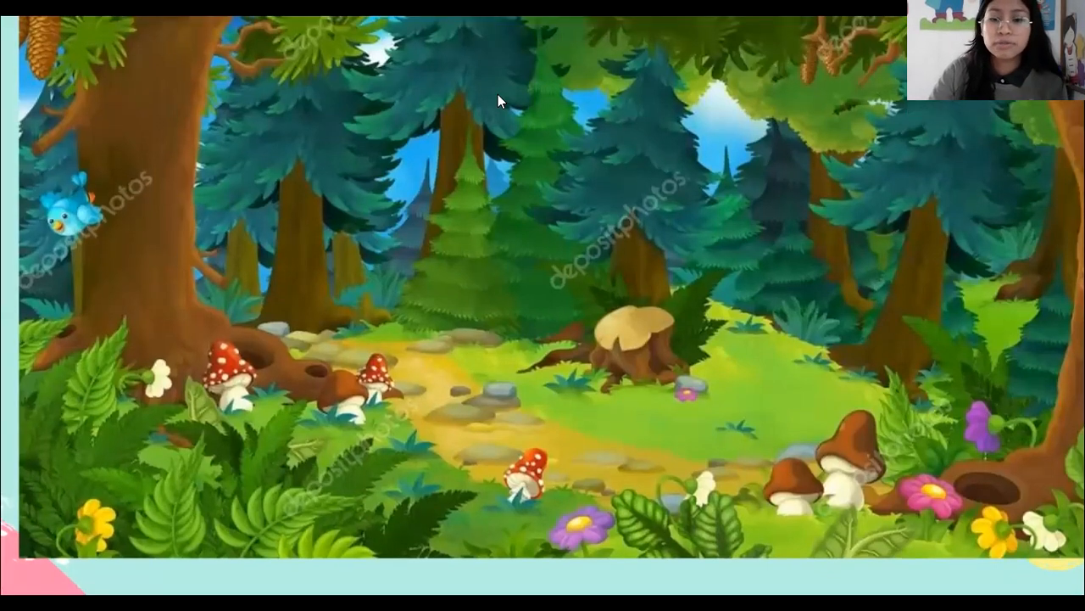
{"action": "mouse_move", "coordinate": [600, 336]}
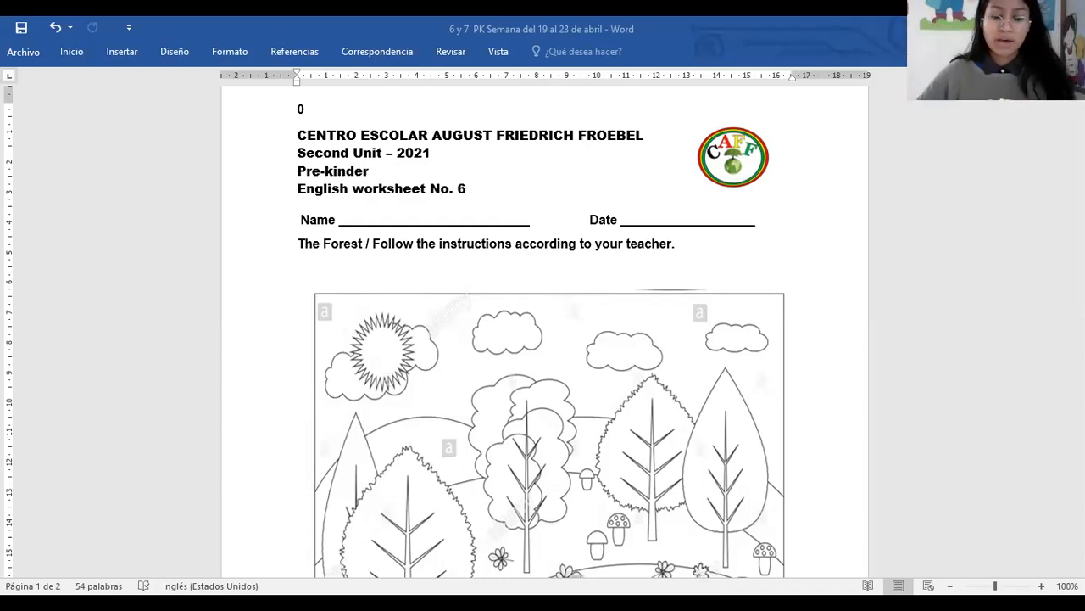
{"action": "mouse_move", "coordinate": [950, 298]}
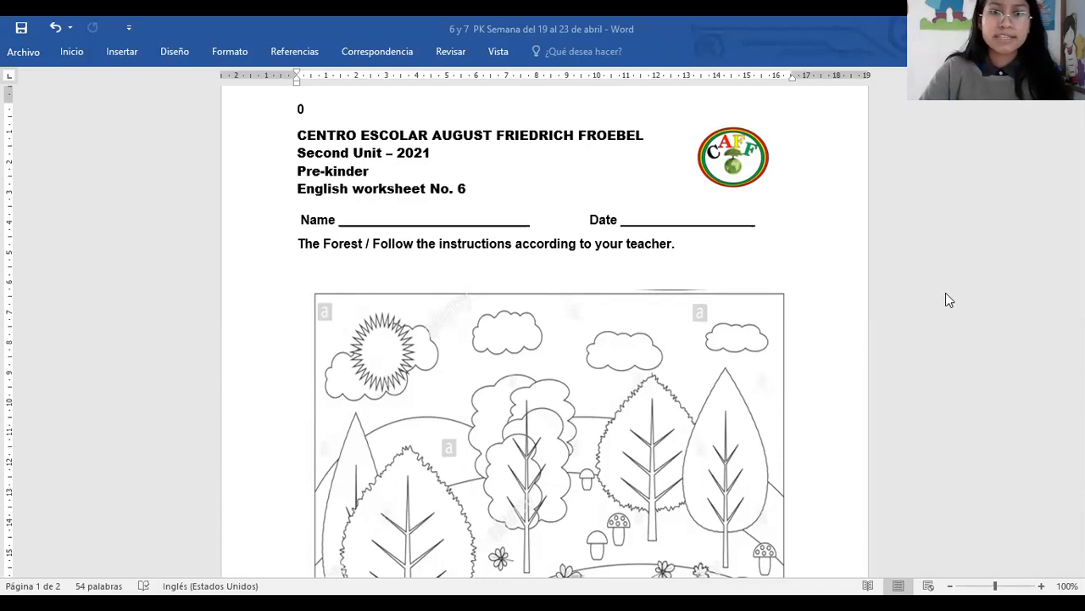
{"action": "mouse_move", "coordinate": [820, 112]}
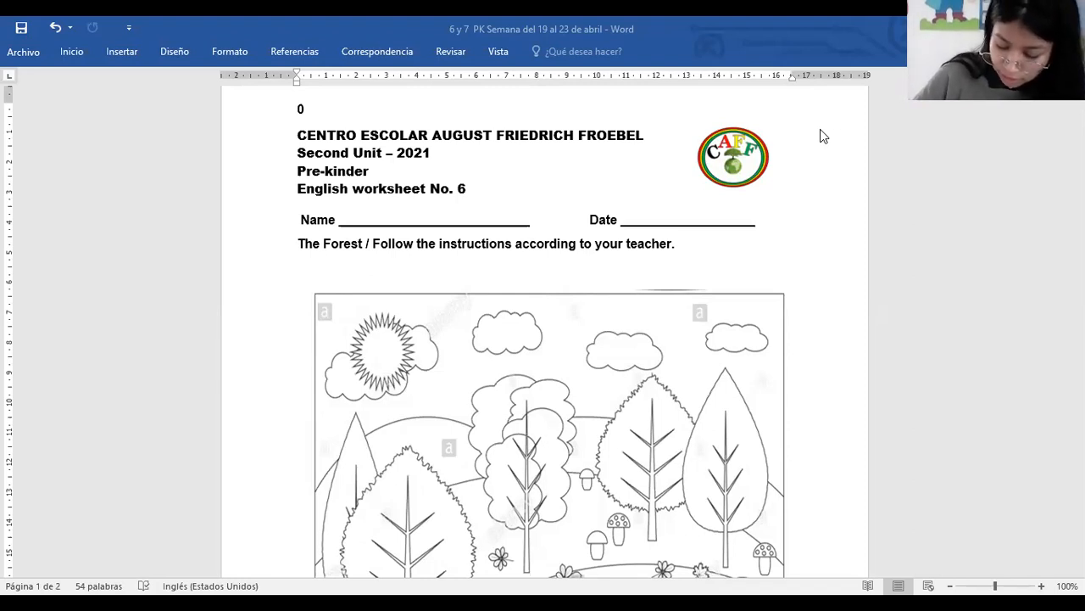
{"action": "mouse_move", "coordinate": [882, 24]}
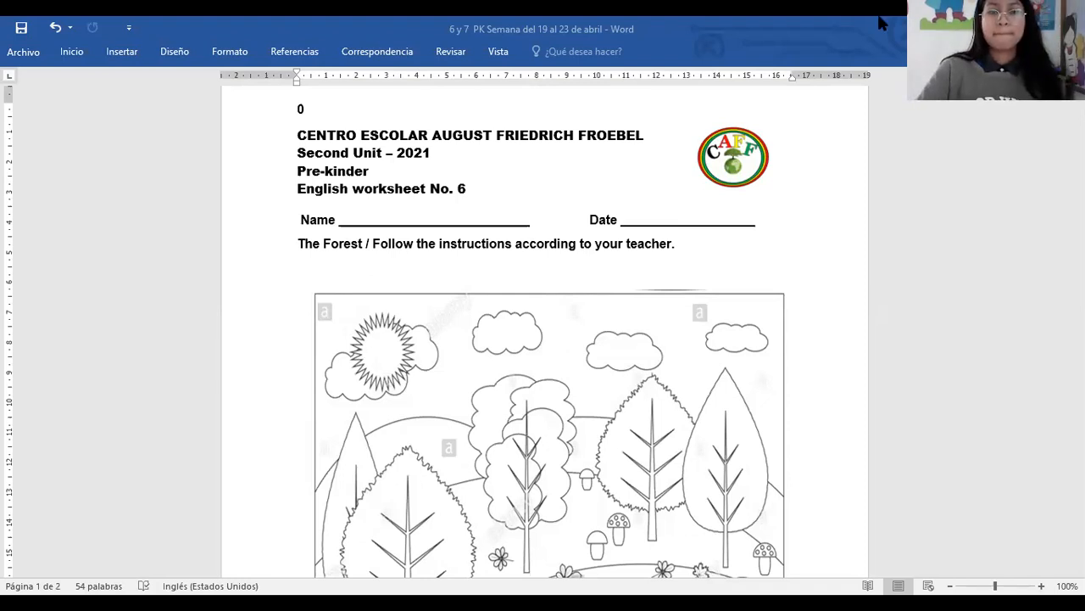
{"action": "mouse_move", "coordinate": [837, 132]}
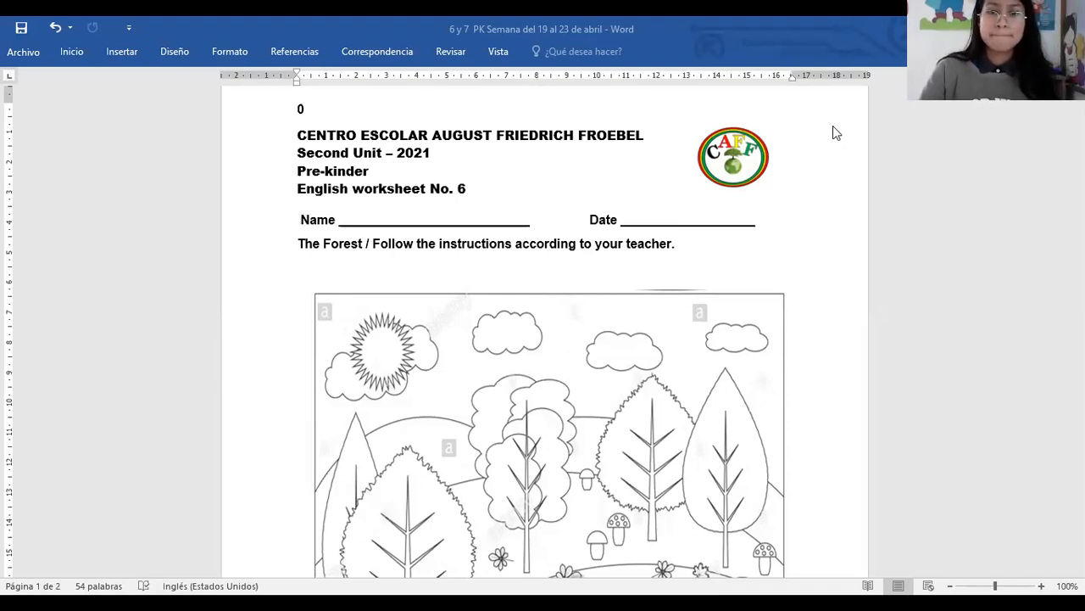
Step: Scroll the worksheet so the full forest coloring picture is visible
{"action": "scroll", "scroll_direction": "down", "scroll_amount": 3}
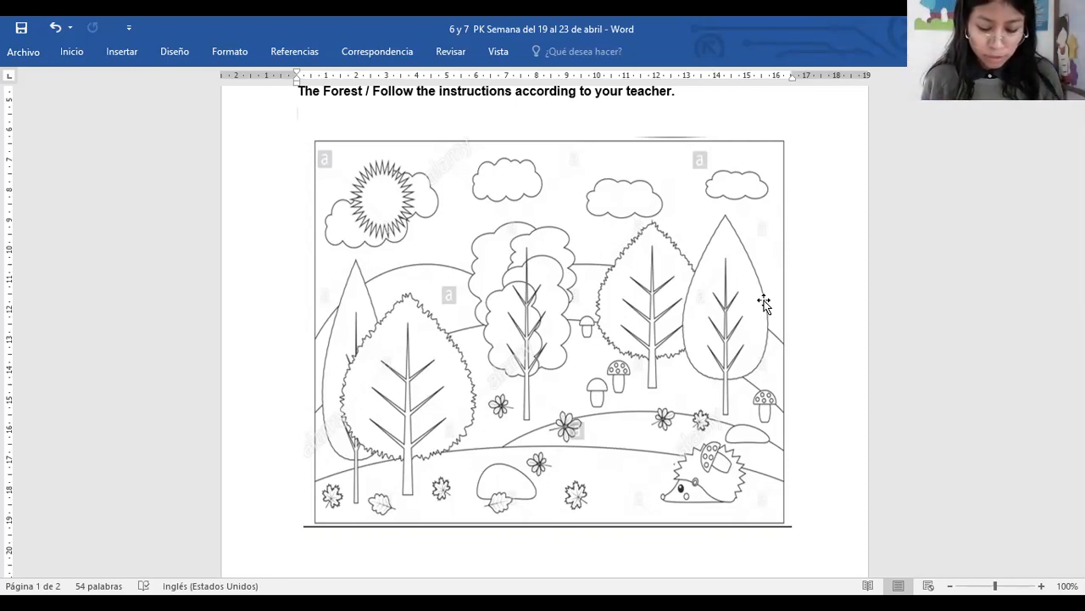
{"action": "left_click", "coordinate": [299, 115]}
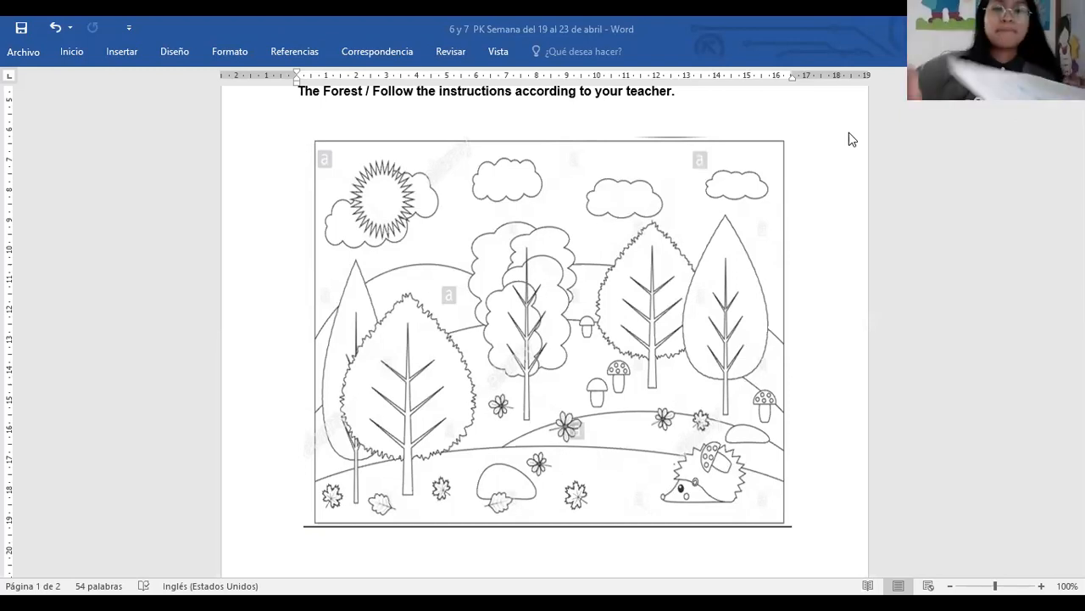
{"action": "mouse_move", "coordinate": [864, 134]}
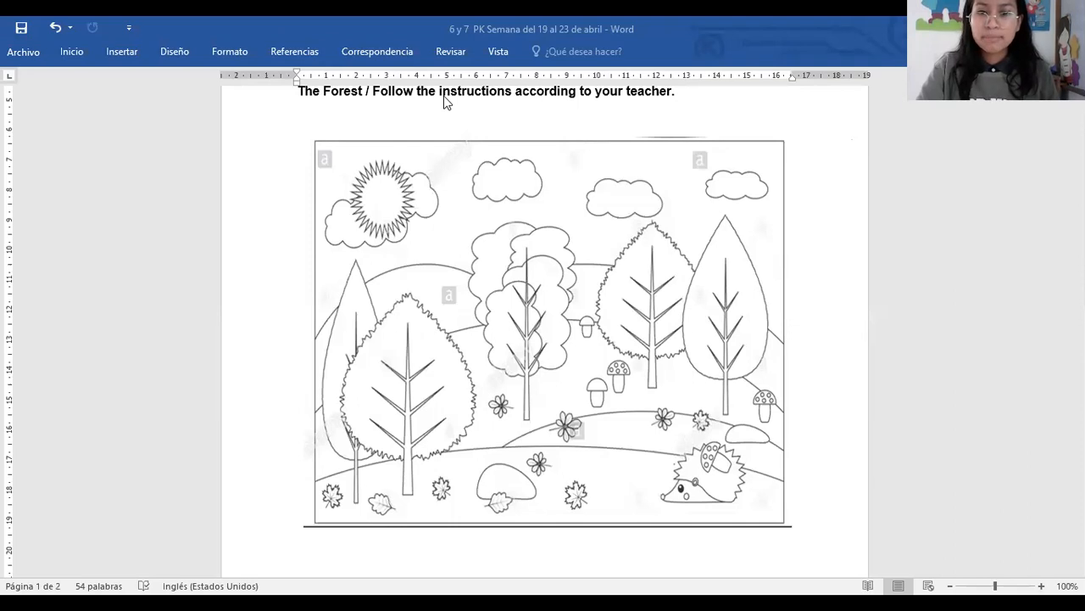
{"action": "mouse_move", "coordinate": [621, 443]}
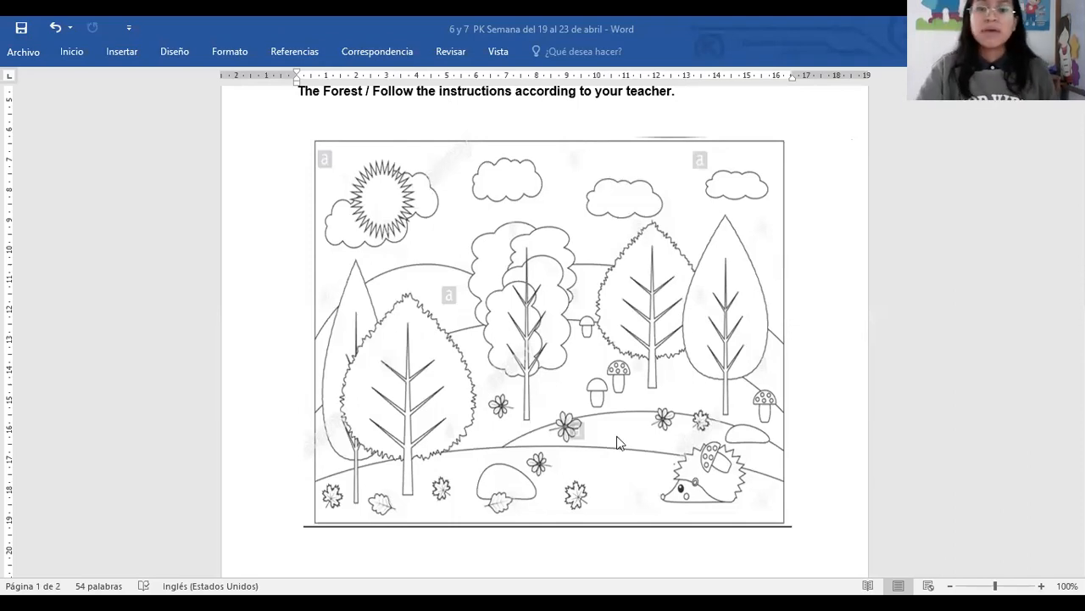
{"action": "mouse_move", "coordinate": [415, 382]}
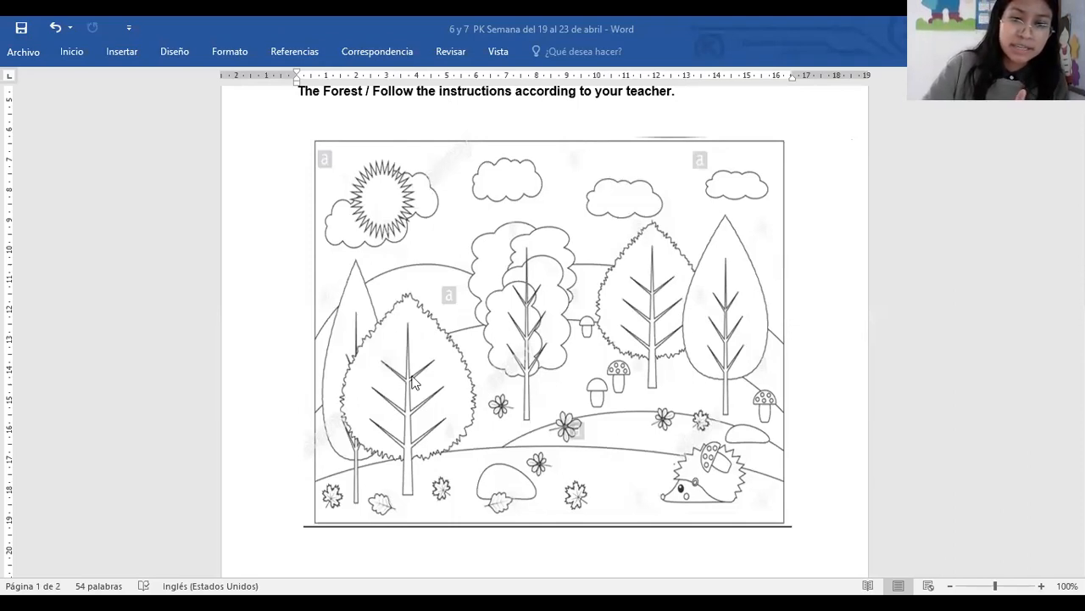
{"action": "mouse_move", "coordinate": [404, 416]}
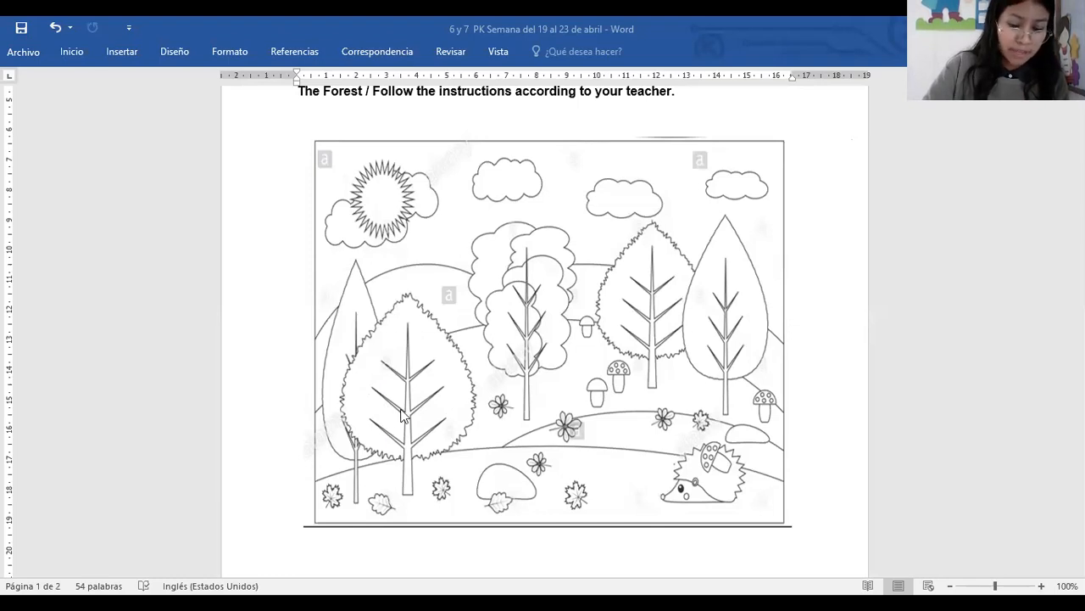
{"action": "mouse_move", "coordinate": [410, 405]}
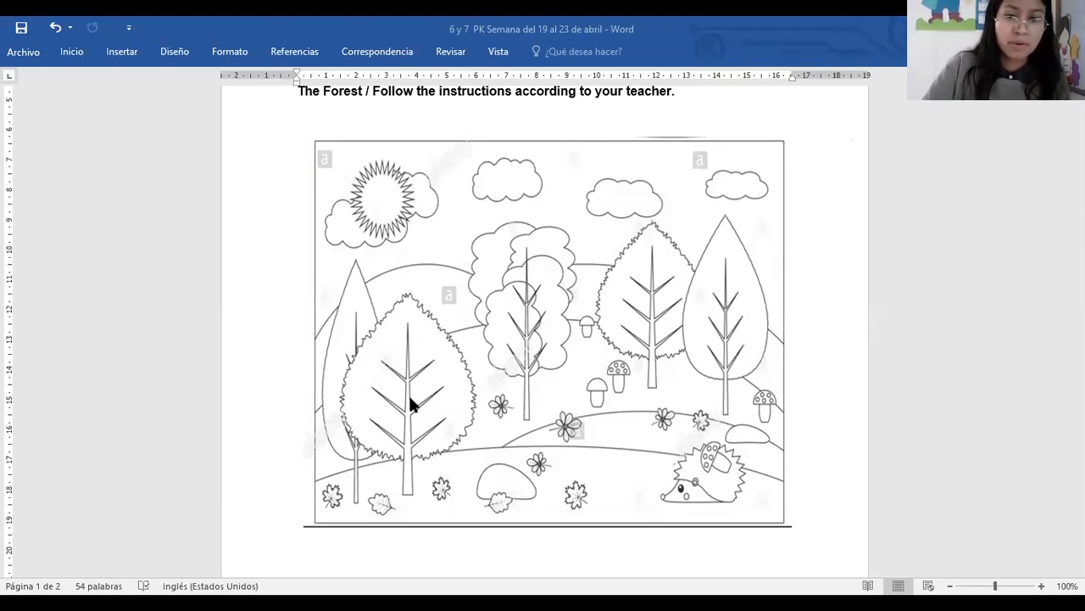
{"action": "mouse_move", "coordinate": [641, 319]}
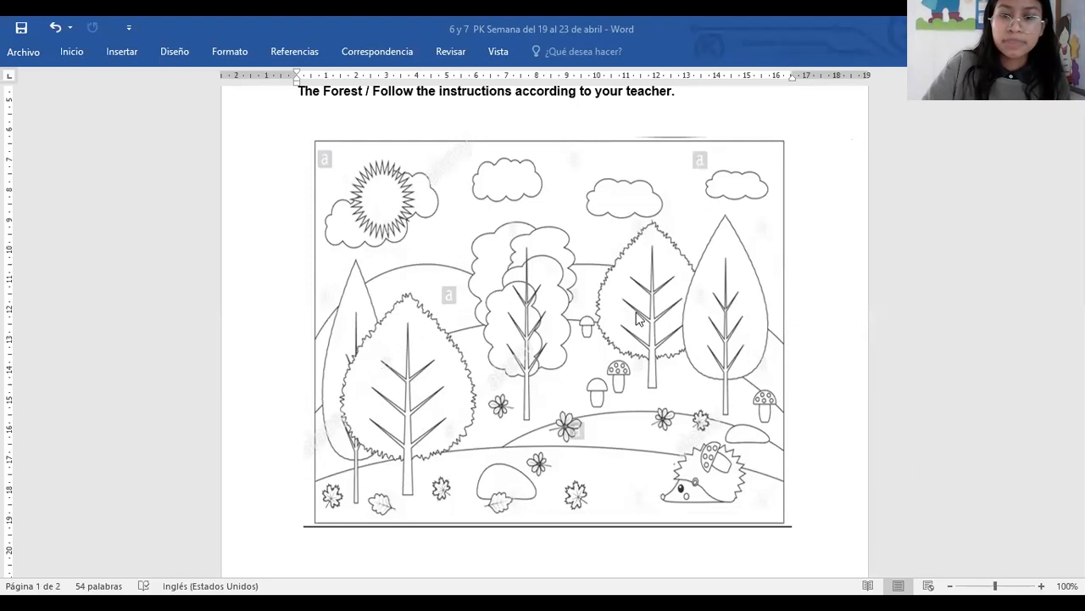
{"action": "mouse_move", "coordinate": [677, 319]}
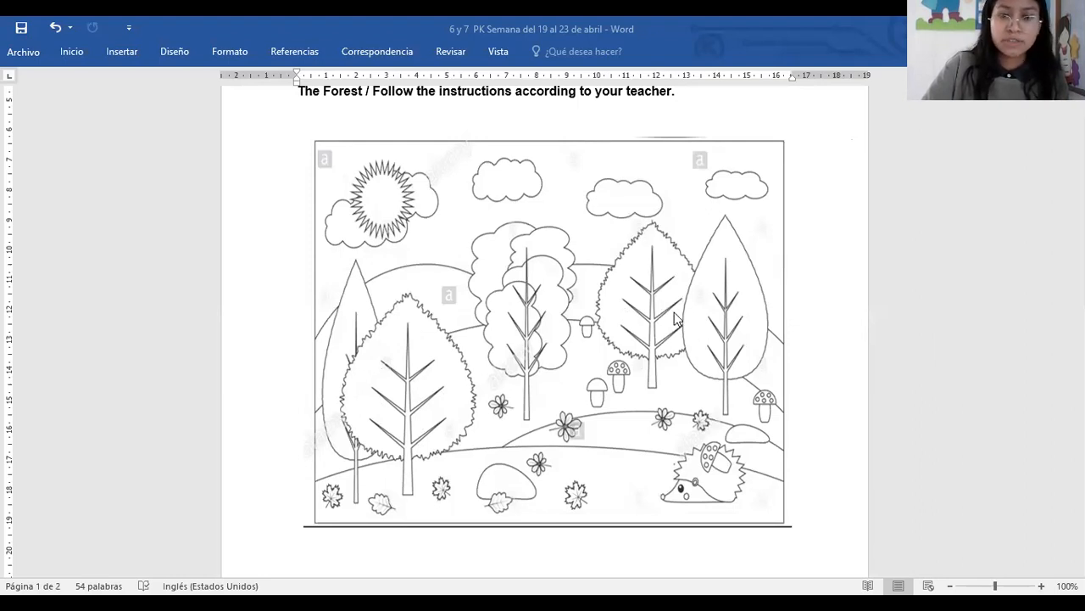
{"action": "mouse_move", "coordinate": [669, 342]}
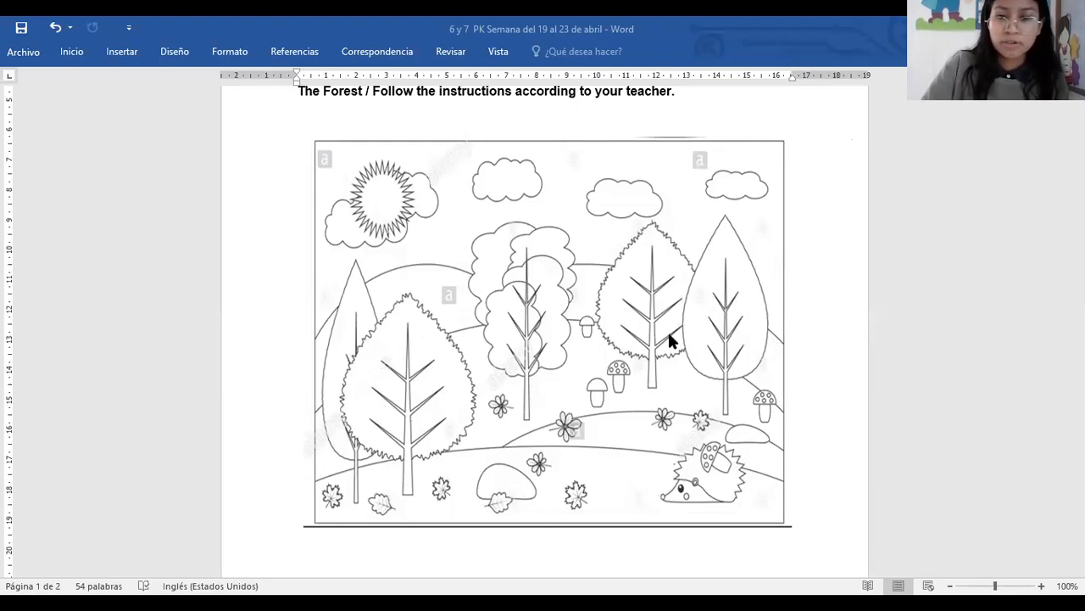
{"action": "mouse_move", "coordinate": [694, 329]}
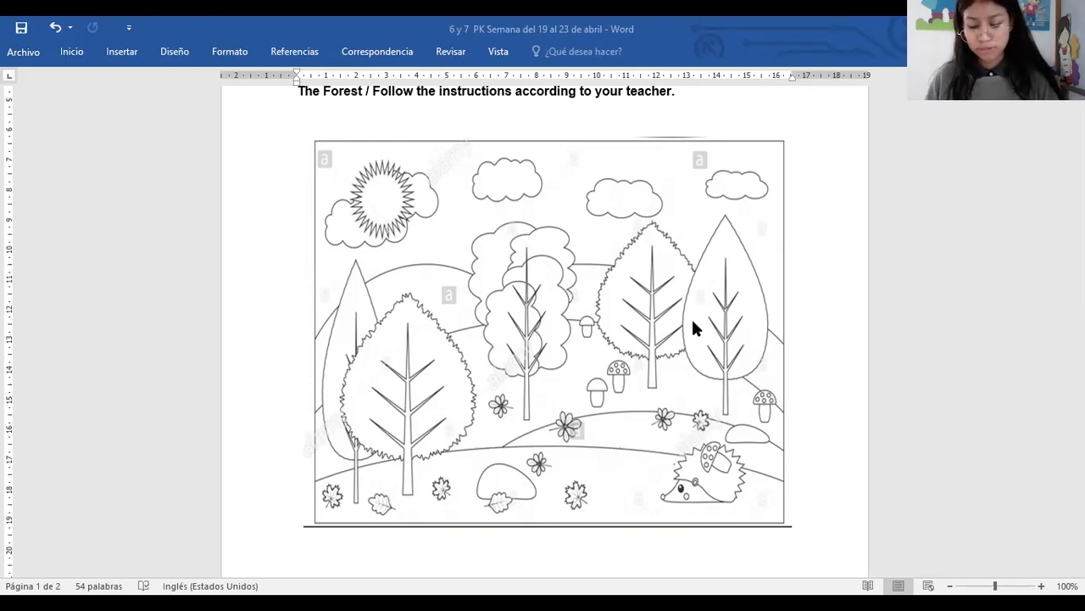
{"action": "mouse_move", "coordinate": [692, 318]}
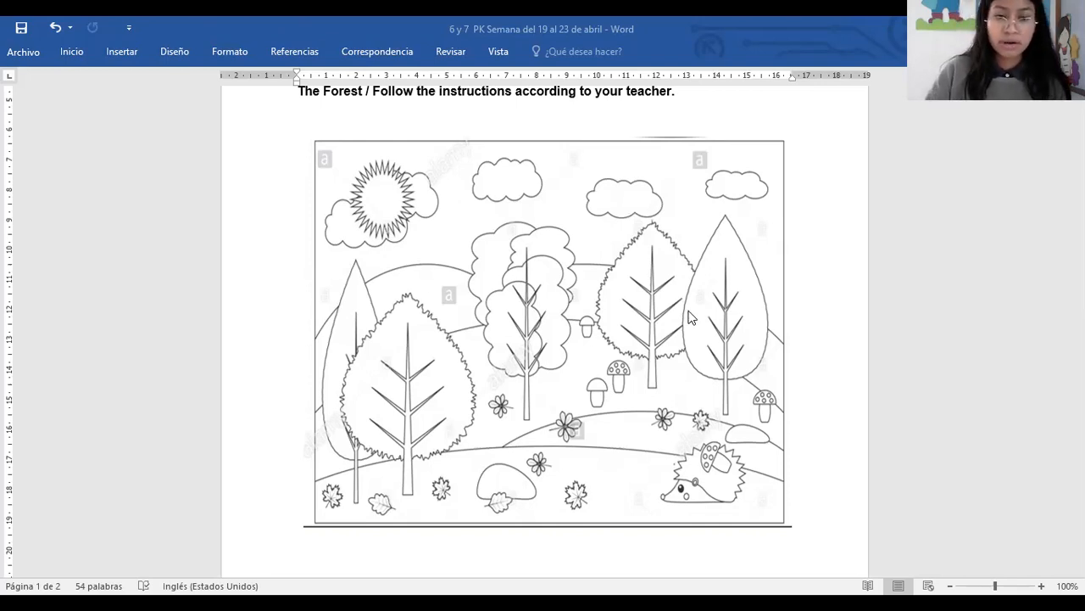
{"action": "mouse_move", "coordinate": [418, 461]}
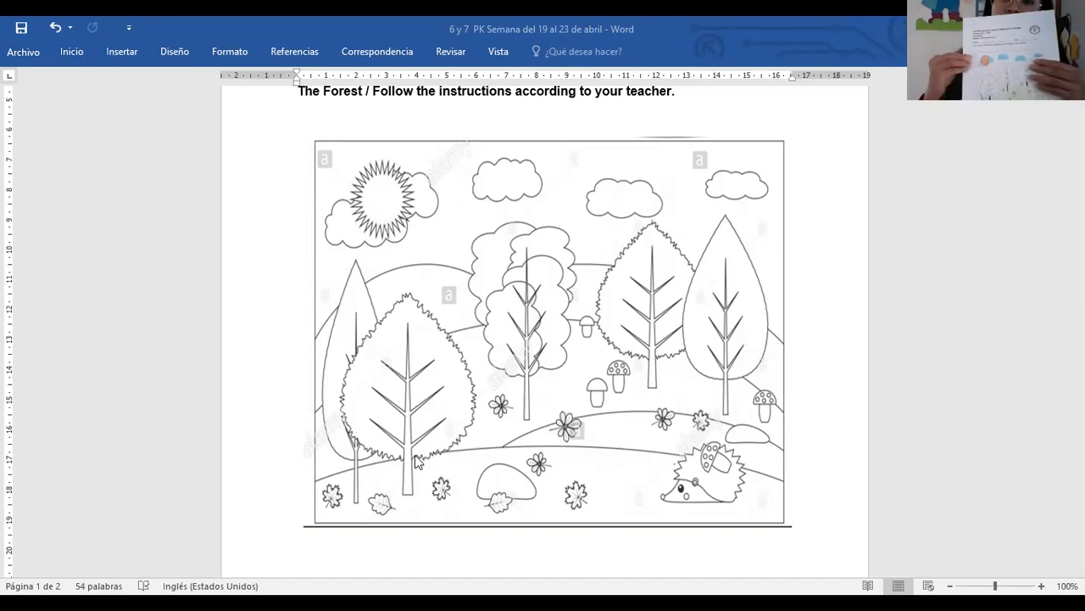
{"action": "mouse_move", "coordinate": [380, 382]}
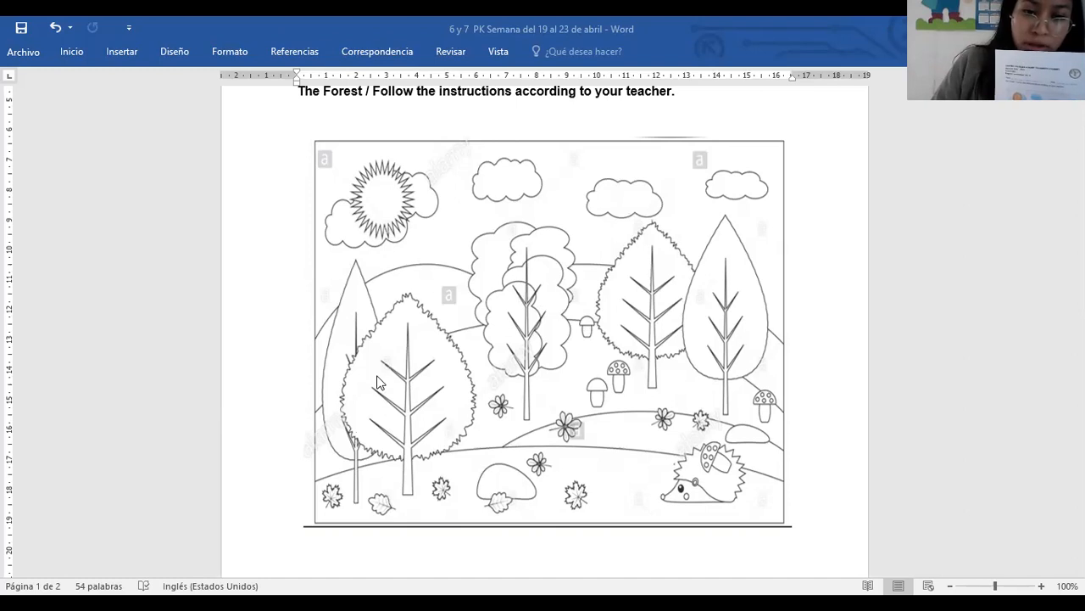
{"action": "mouse_move", "coordinate": [400, 384]}
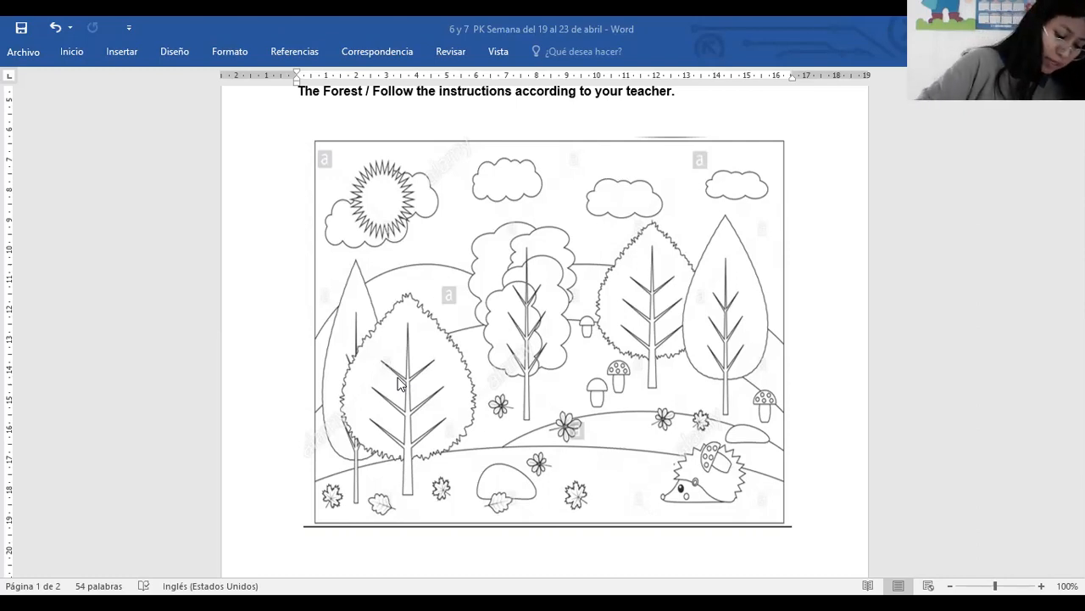
{"action": "mouse_move", "coordinate": [448, 387]}
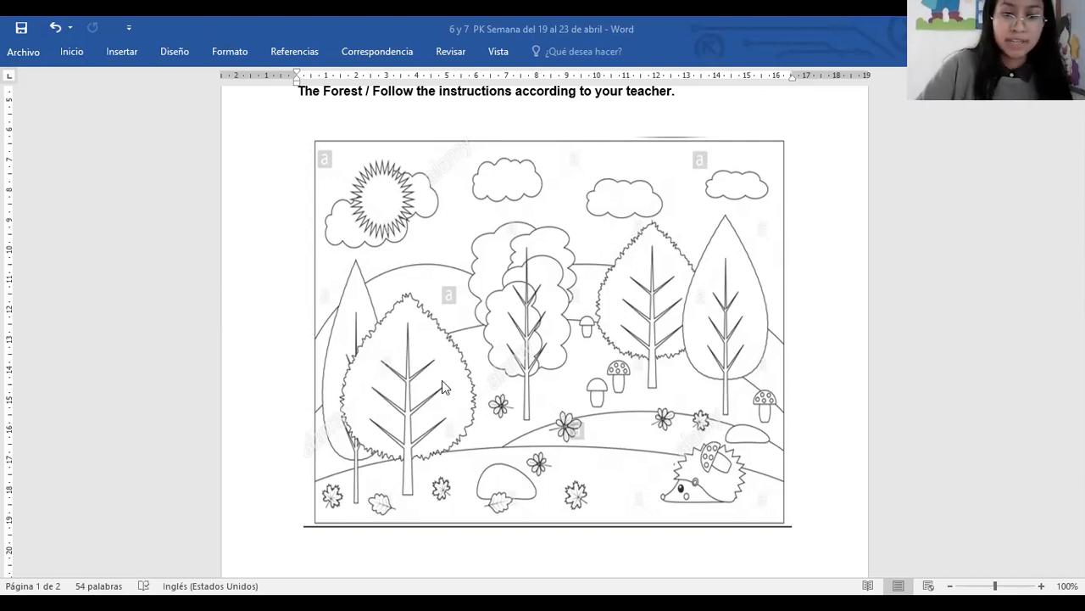
{"action": "mouse_move", "coordinate": [409, 391]}
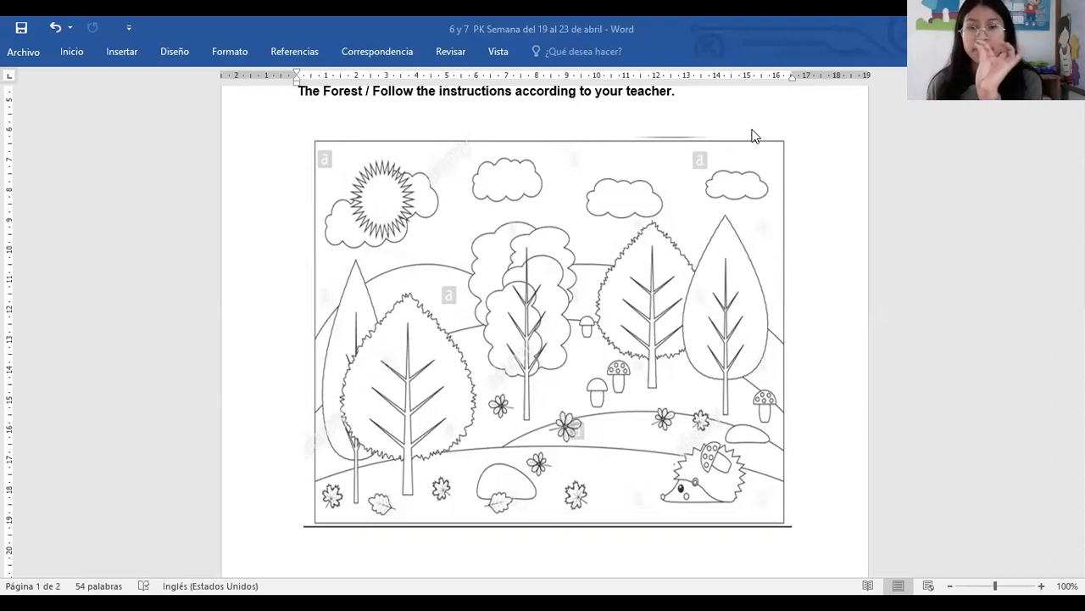
{"action": "mouse_move", "coordinate": [431, 421]}
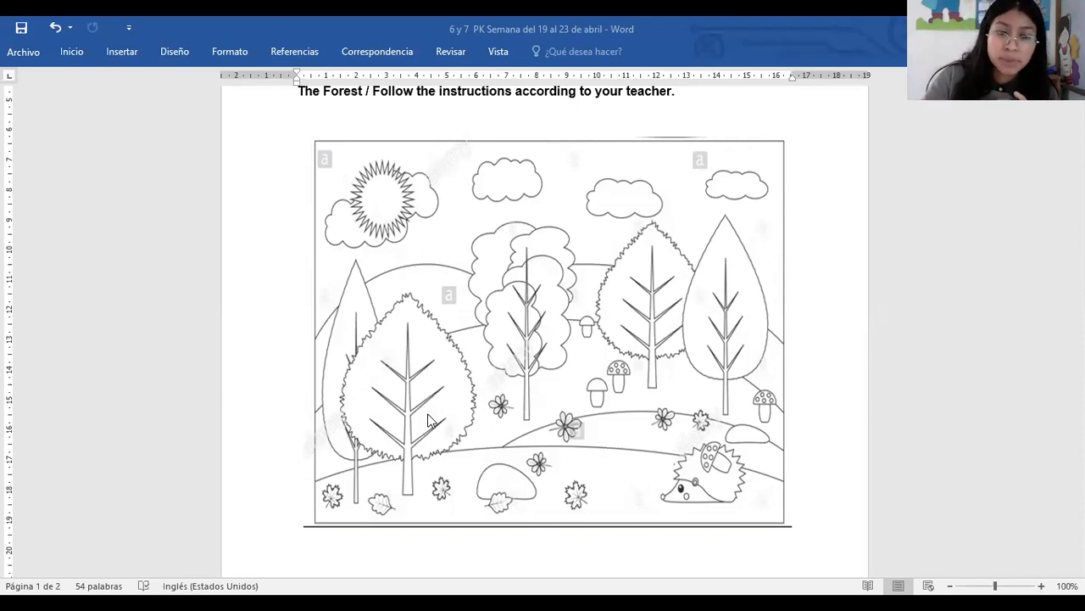
{"action": "mouse_move", "coordinate": [727, 336]}
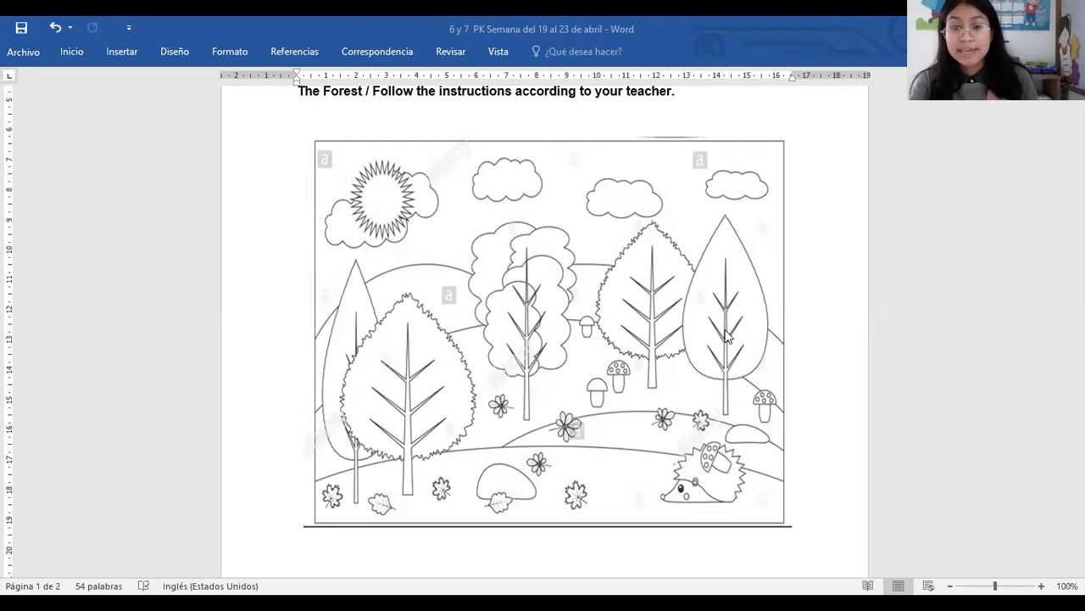
{"action": "mouse_move", "coordinate": [641, 329]}
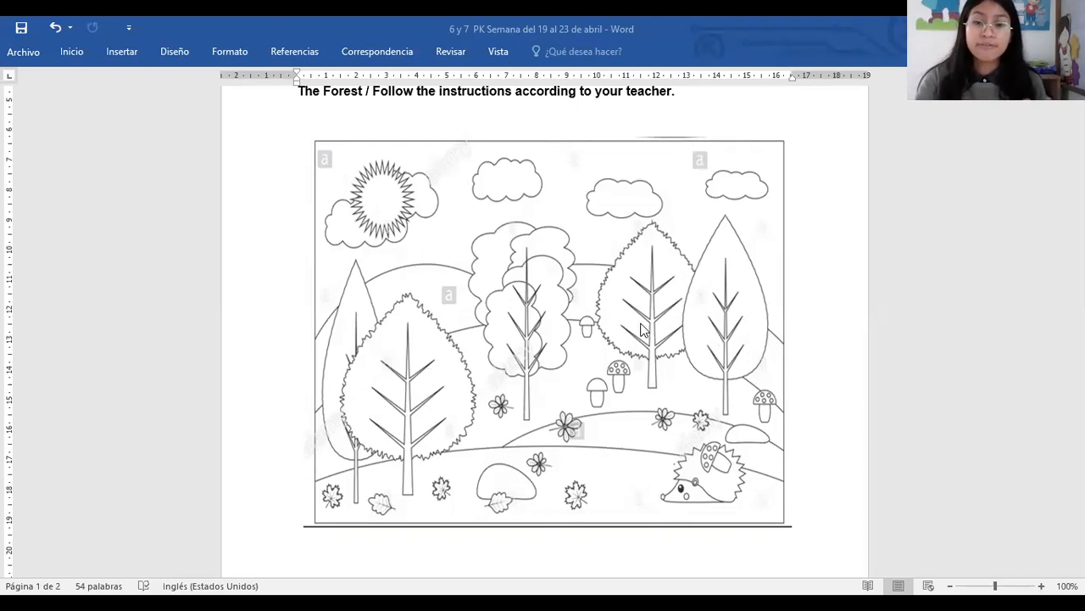
{"action": "mouse_move", "coordinate": [643, 319]}
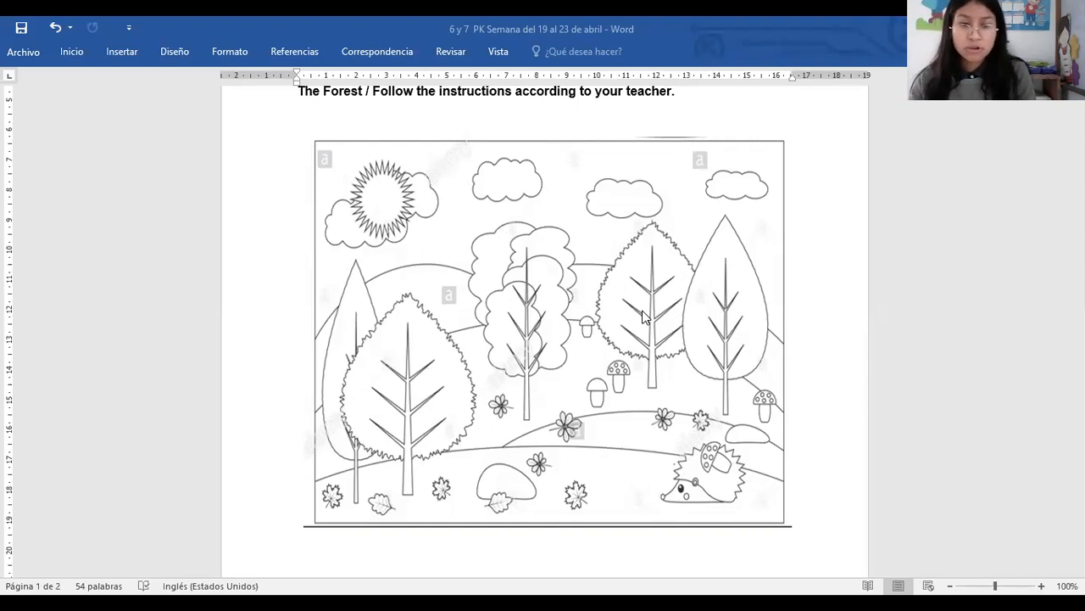
{"action": "mouse_move", "coordinate": [641, 319]}
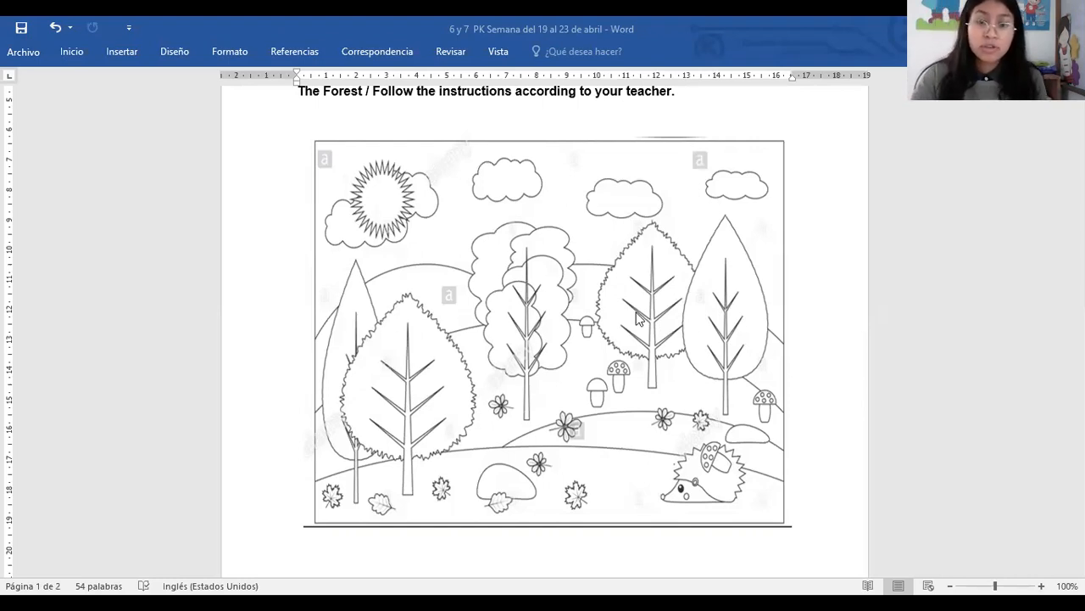
{"action": "mouse_move", "coordinate": [381, 404]}
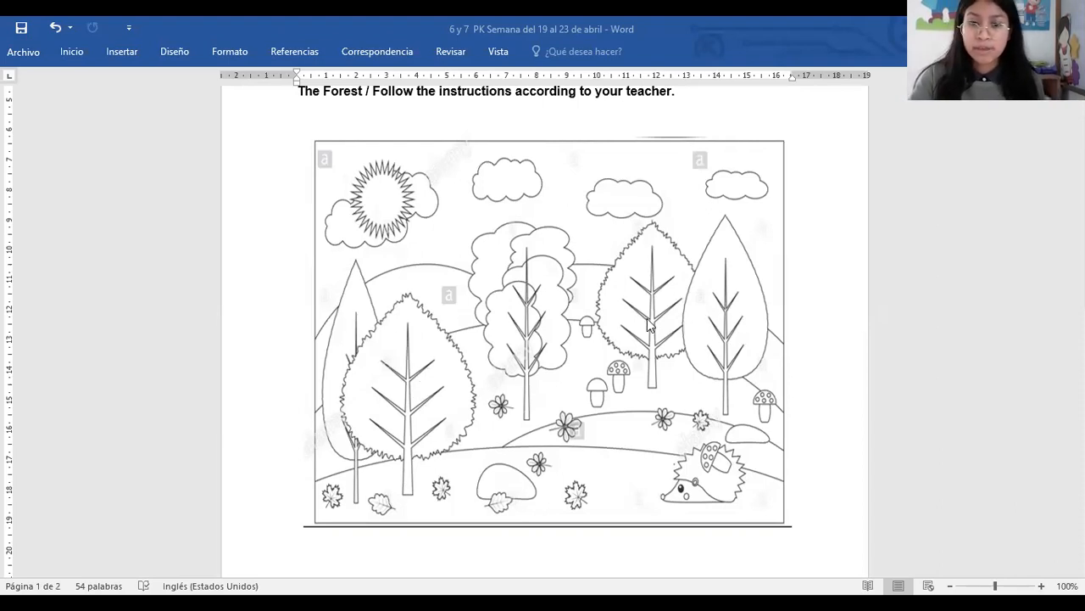
{"action": "mouse_move", "coordinate": [505, 331]}
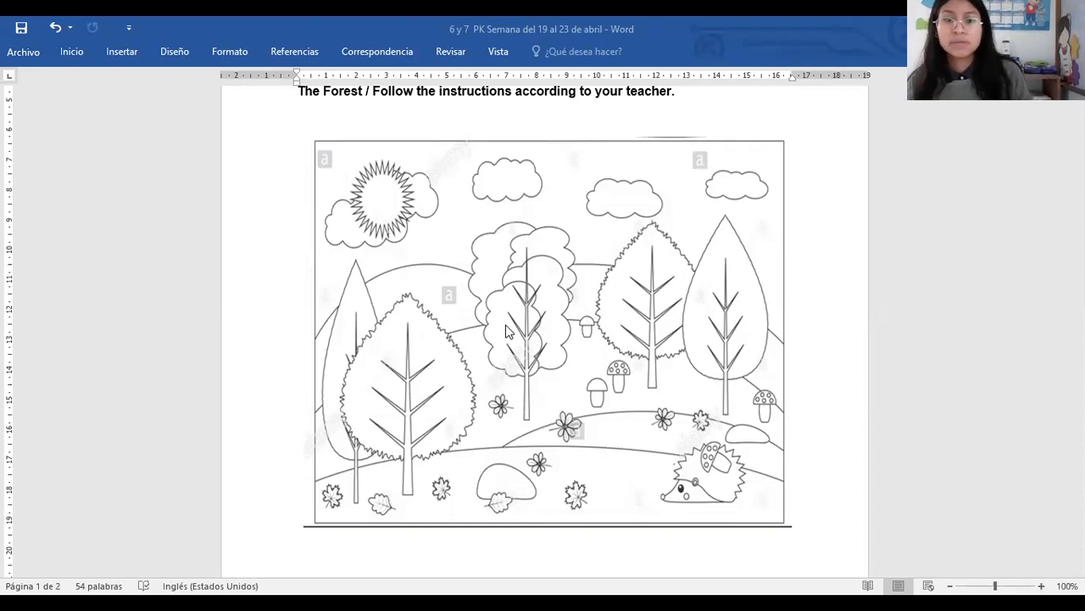
{"action": "mouse_move", "coordinate": [493, 467]}
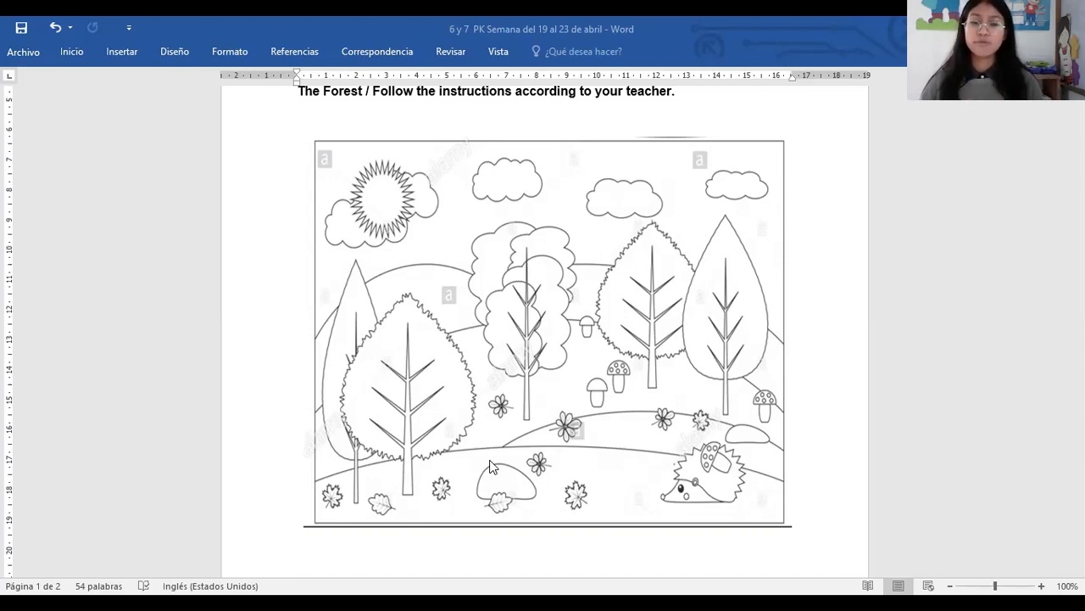
{"action": "mouse_move", "coordinate": [485, 461]}
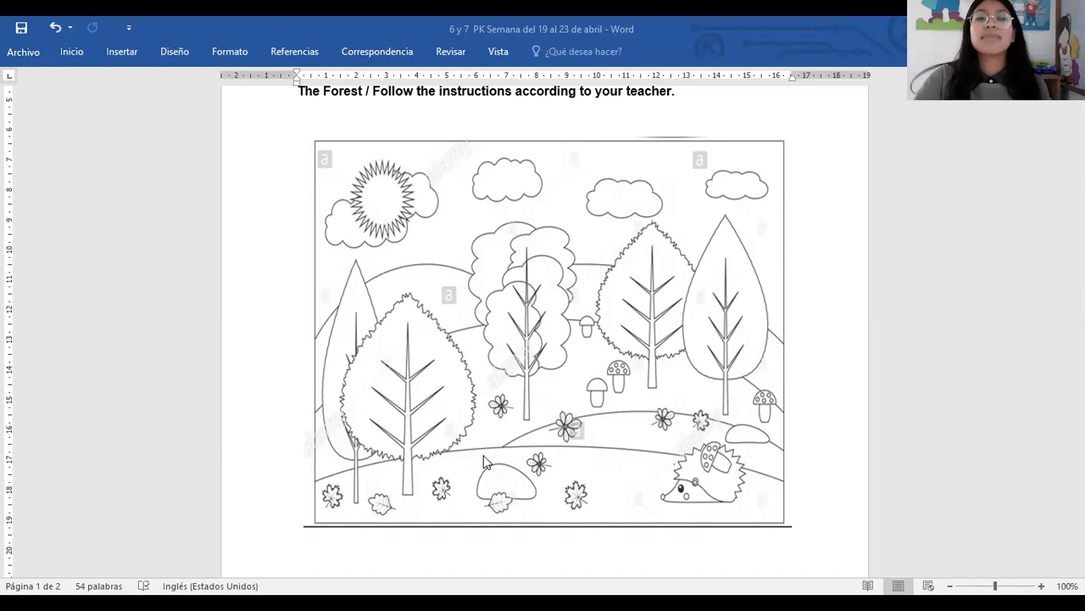